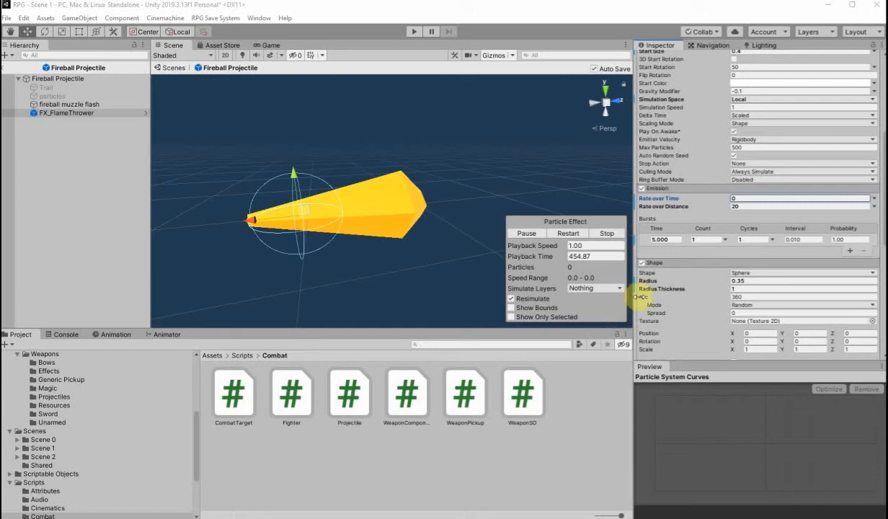
mouse_move(678, 280)
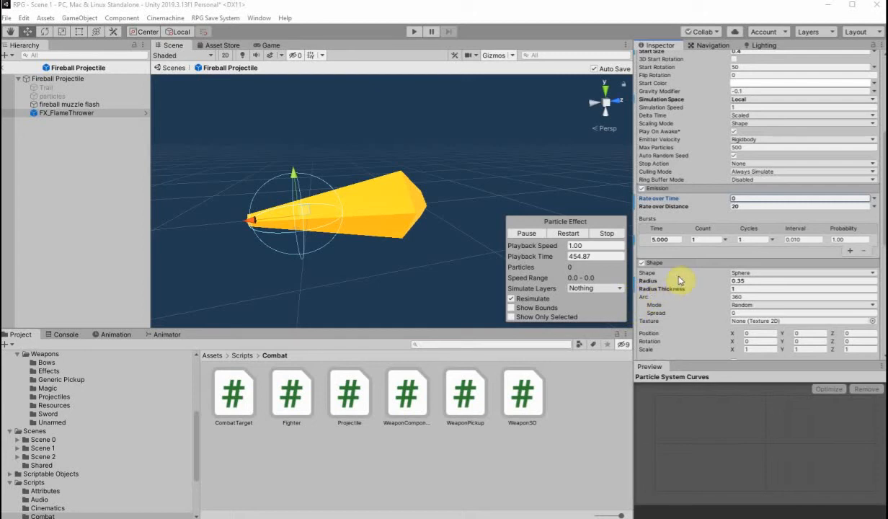
mouse_move(679, 276)
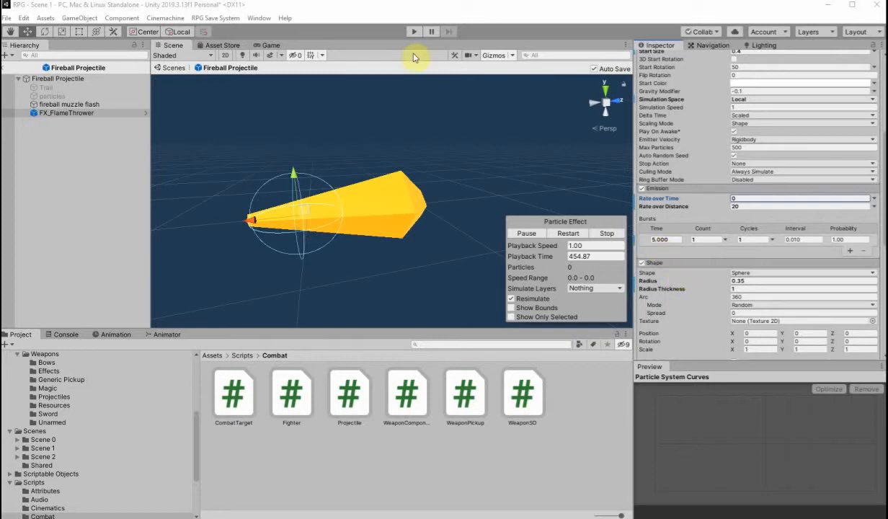
Enter play mode to preview the flamethrower particle system
click(414, 31)
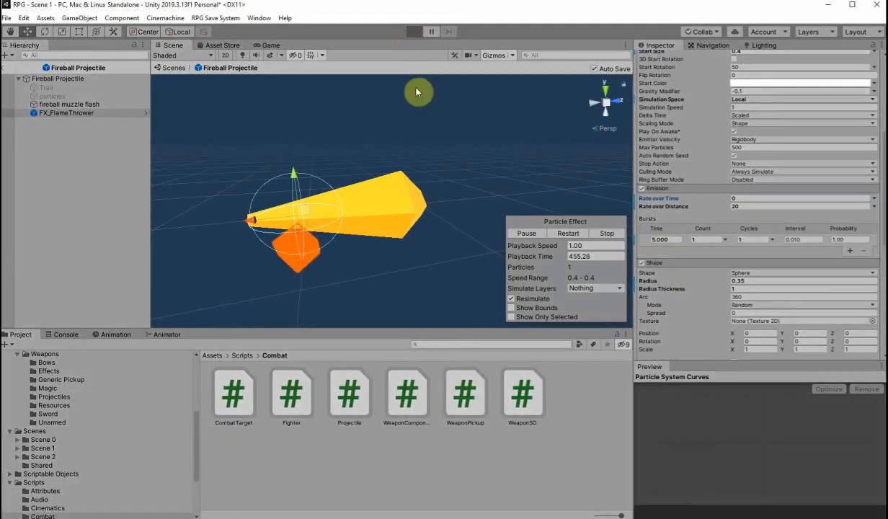
mouse_move(370, 208)
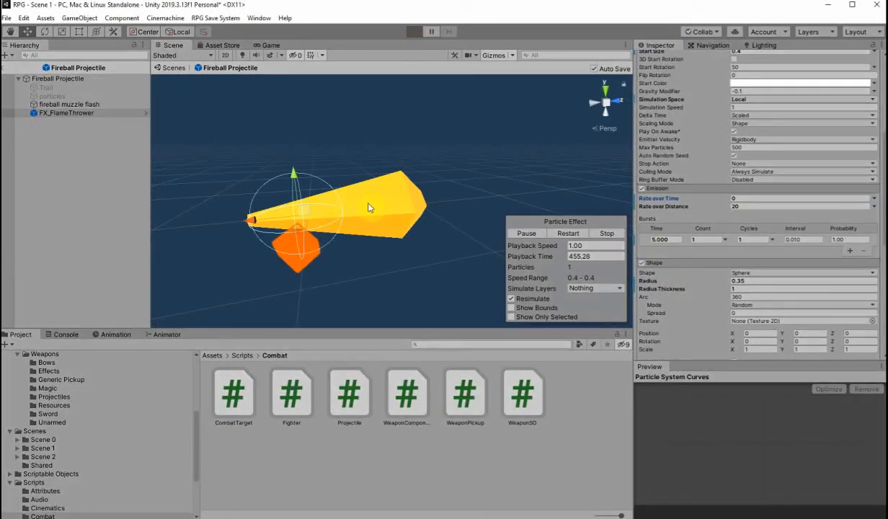
Exit play mode, keeping the flamethrower's 1-particle burst at time 5
click(413, 31)
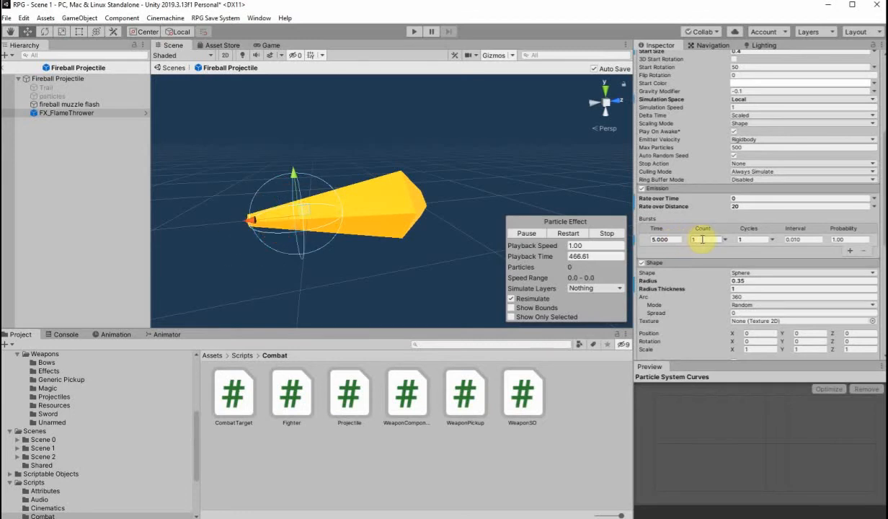
Make the flamethrower burst fire at time 0 with count 5000, and set rate over time to 100
click(660, 239)
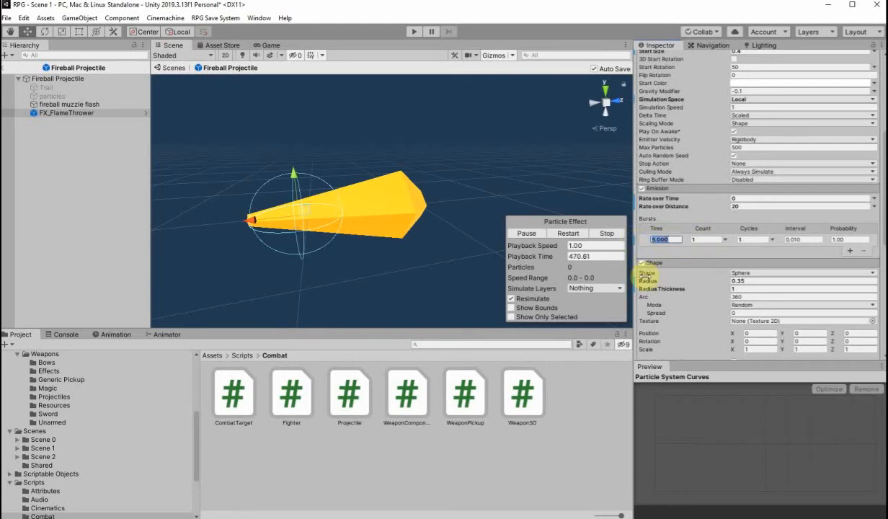
mouse_move(721, 273)
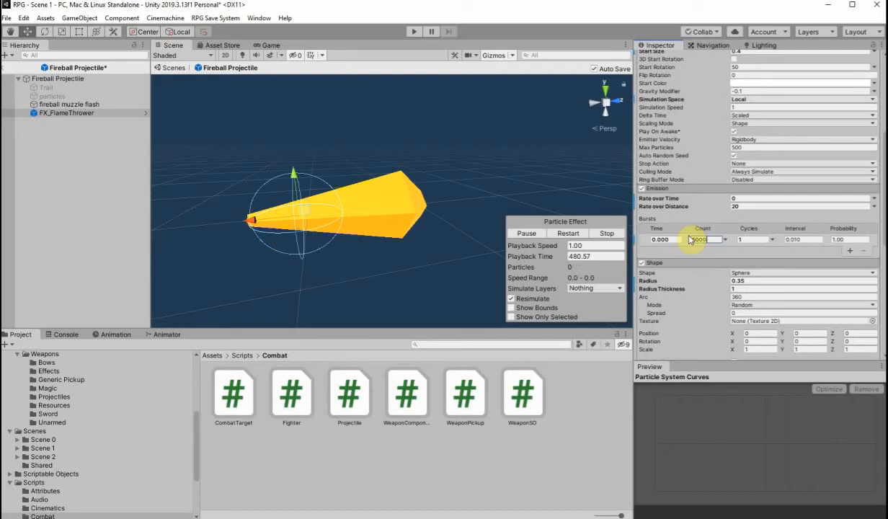
text(5000)
click(801, 198)
text(100)
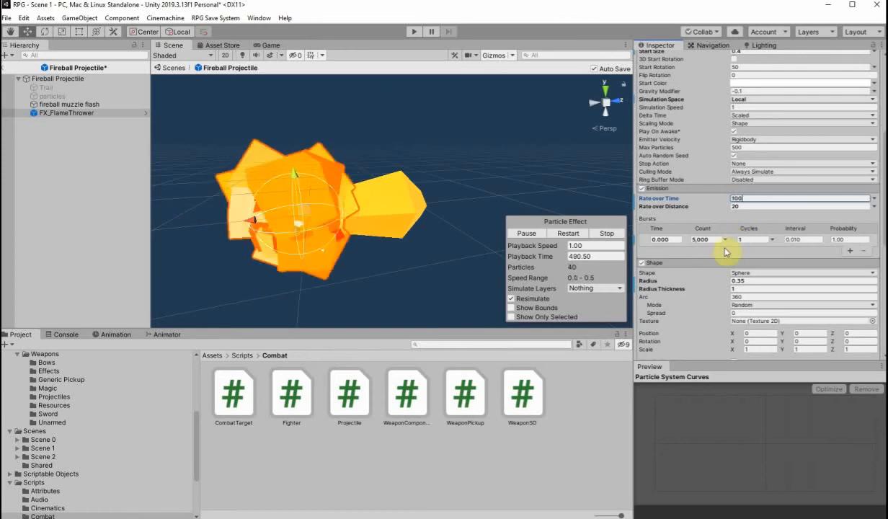
mouse_move(762, 294)
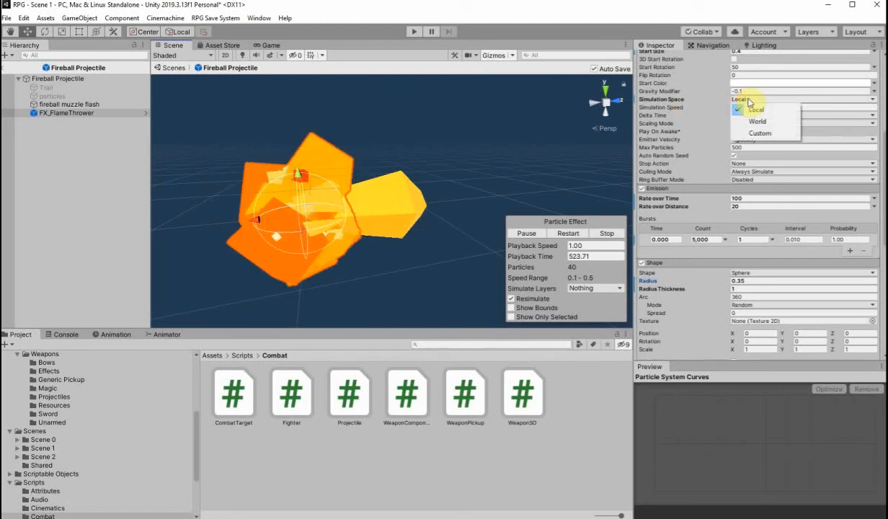
Set the Main module's Simulation Space to Local
click(757, 110)
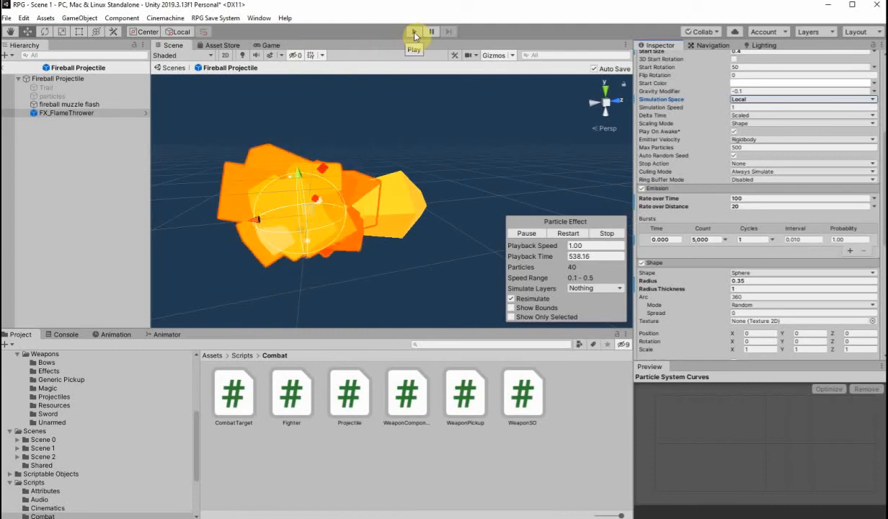
Test the tuned flamethrower in play mode, then stop and return to editing
click(415, 31)
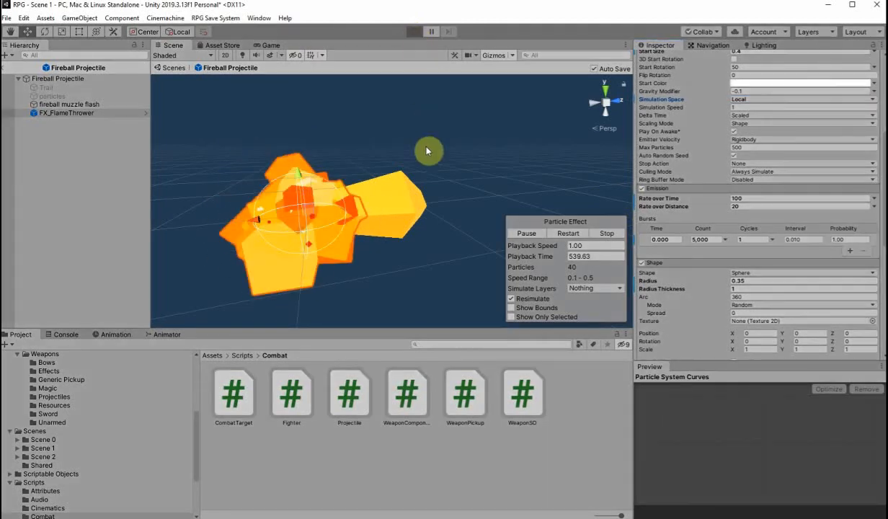
mouse_move(447, 222)
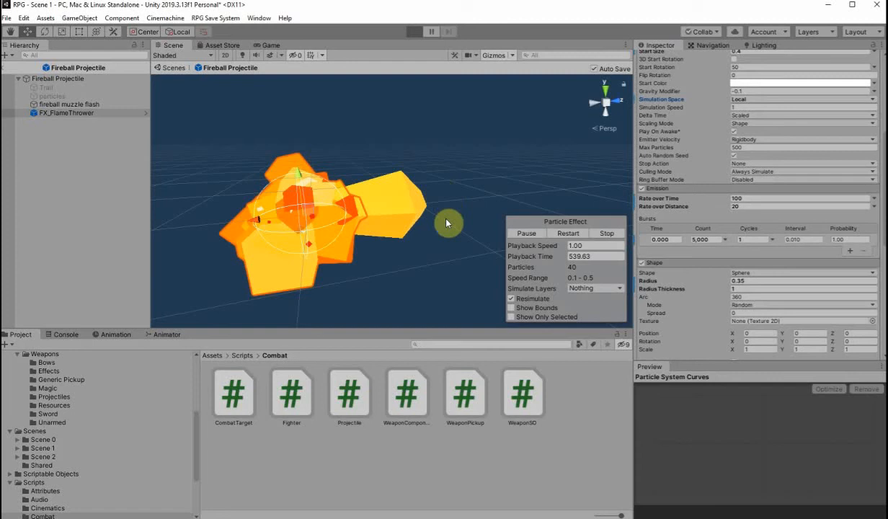
click(413, 31)
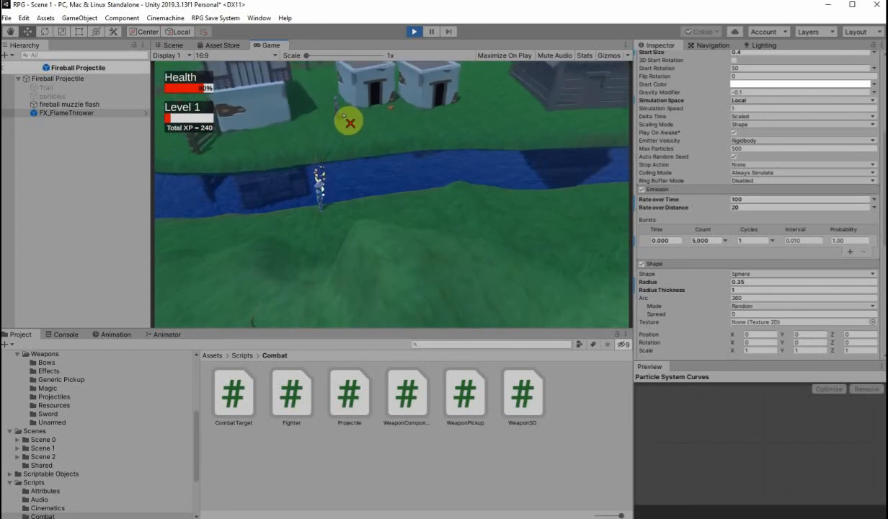
mouse_move(313, 72)
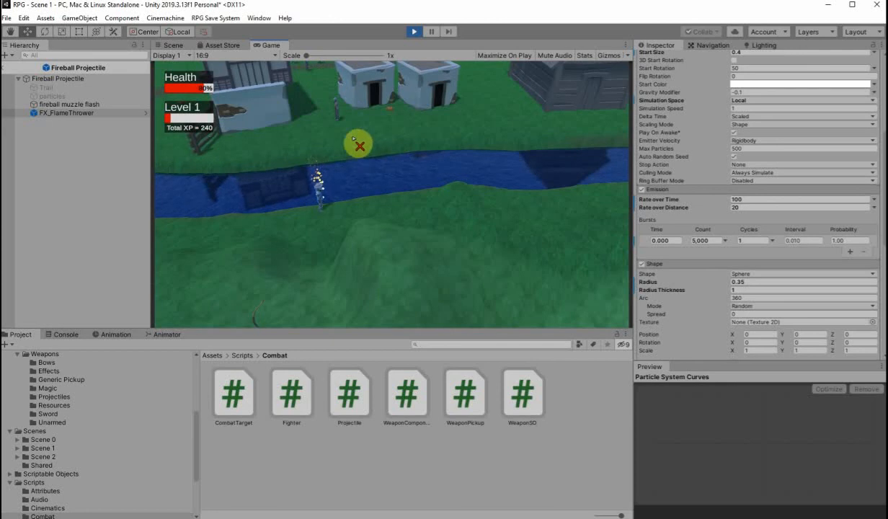
mouse_move(417, 89)
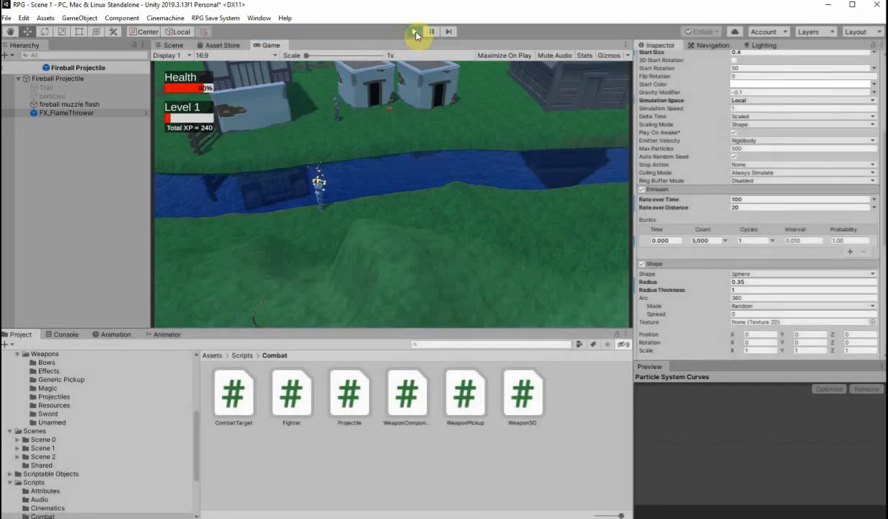
click(431, 31)
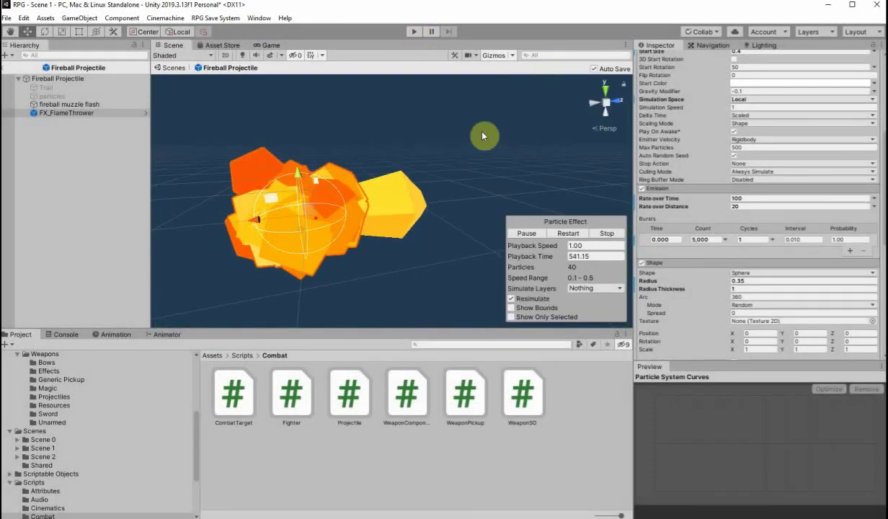